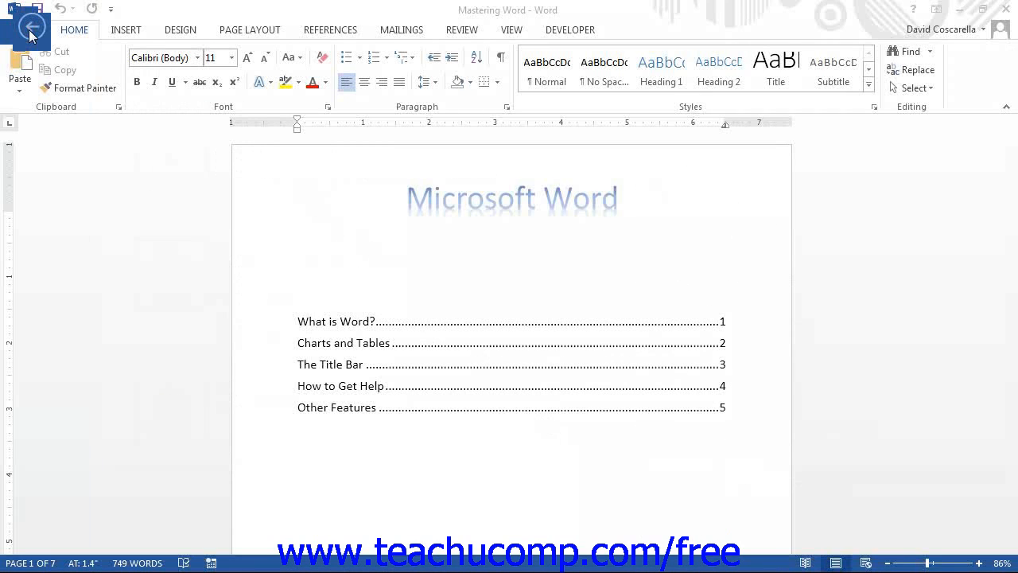
# Show the Info page for the Mastering Word document from the FILE backstage.
pyautogui.click(29, 28)
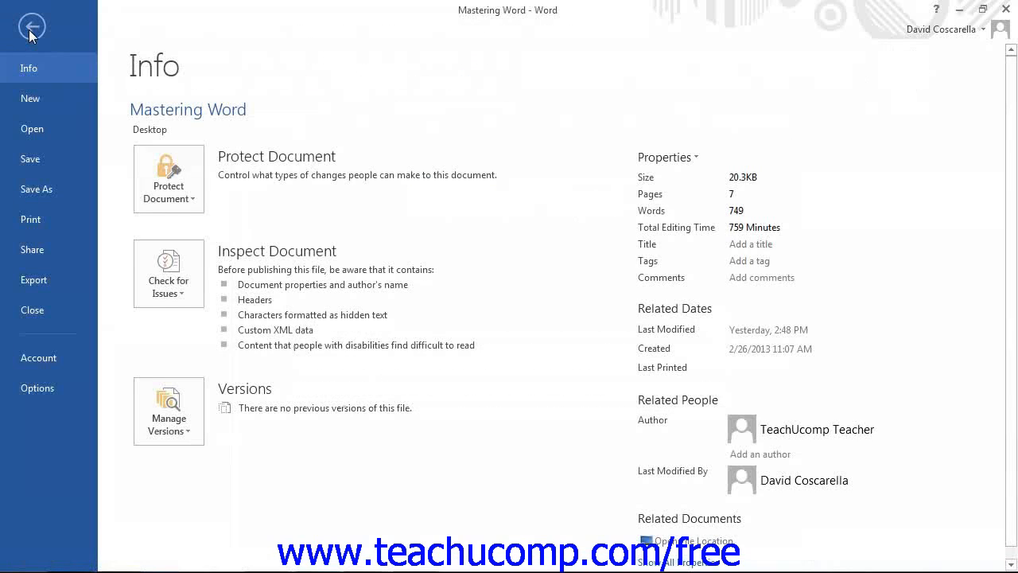
pyautogui.moveTo(32, 83)
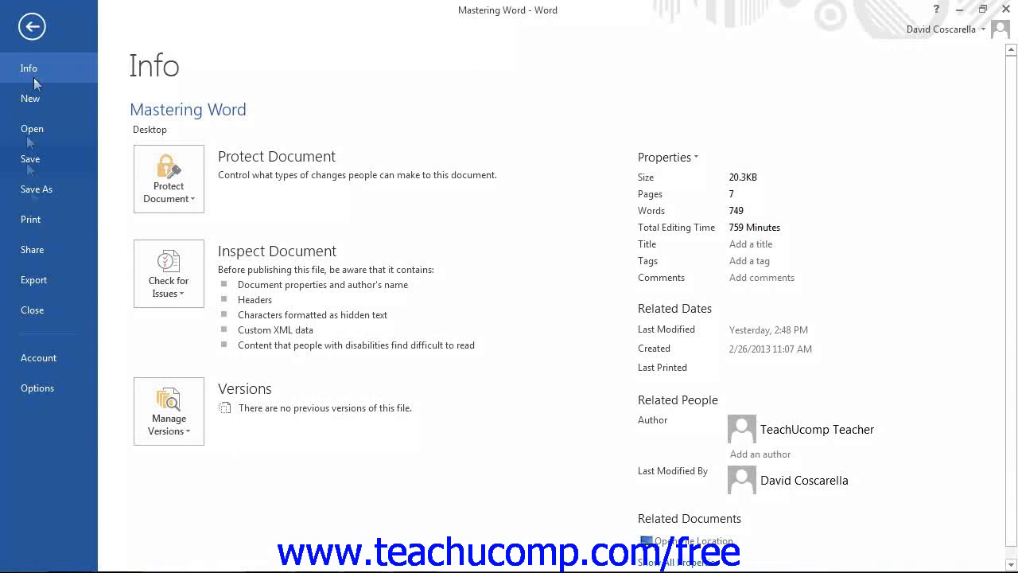
pyautogui.moveTo(38, 389)
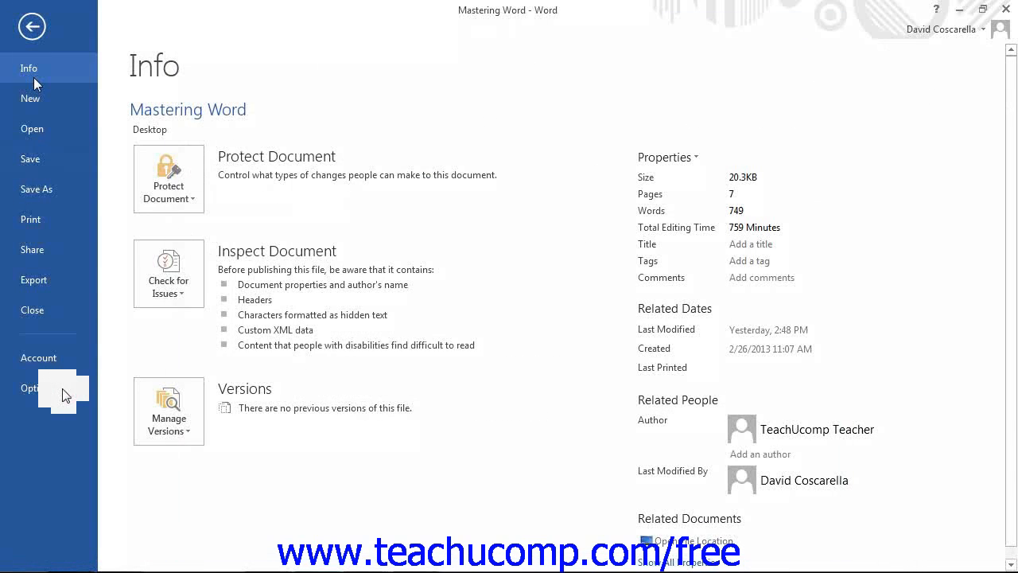
# Bring up Word Options on its General category from the backstage.
pyautogui.click(30, 388)
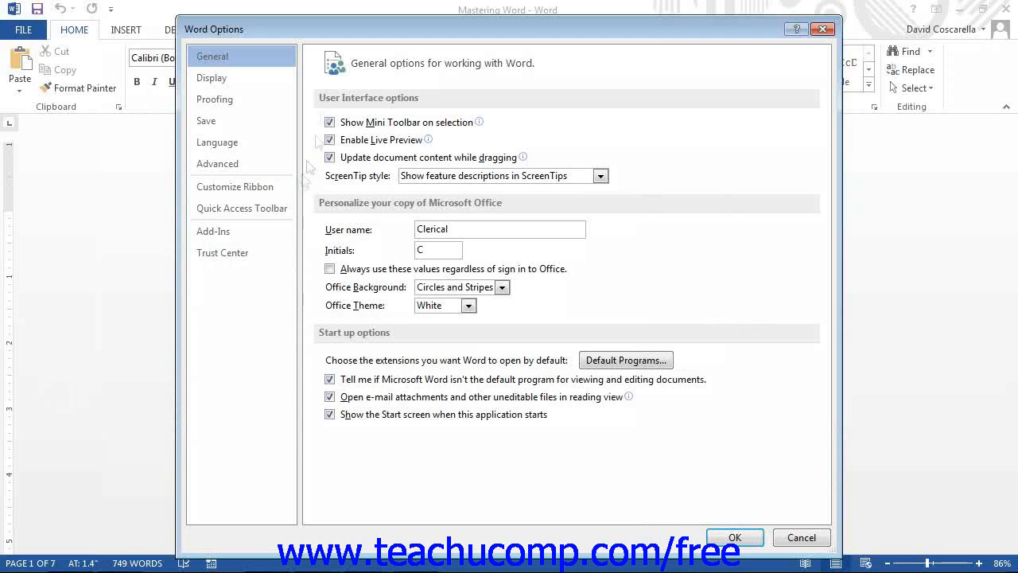
pyautogui.moveTo(328, 86)
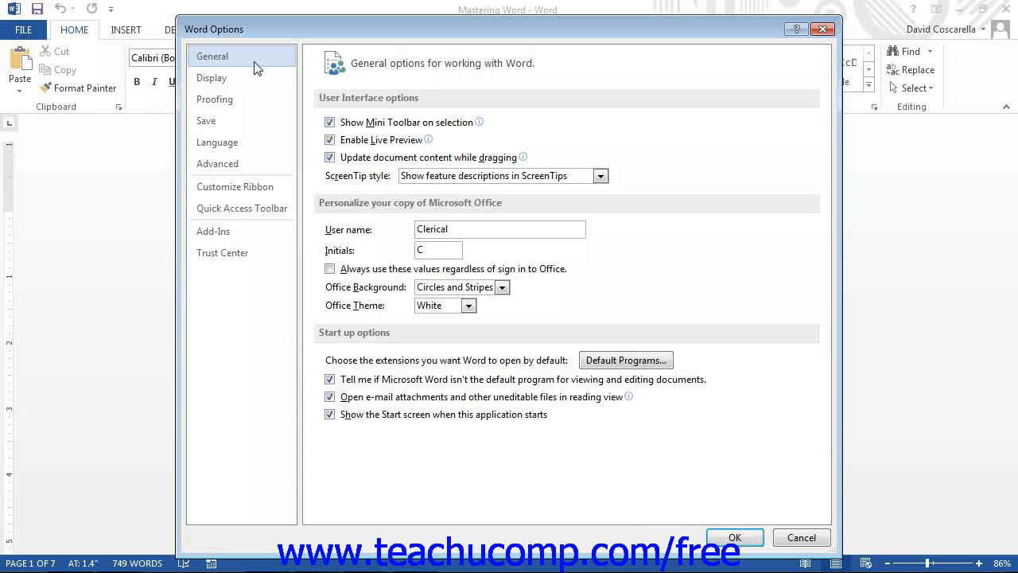
pyautogui.moveTo(455, 184)
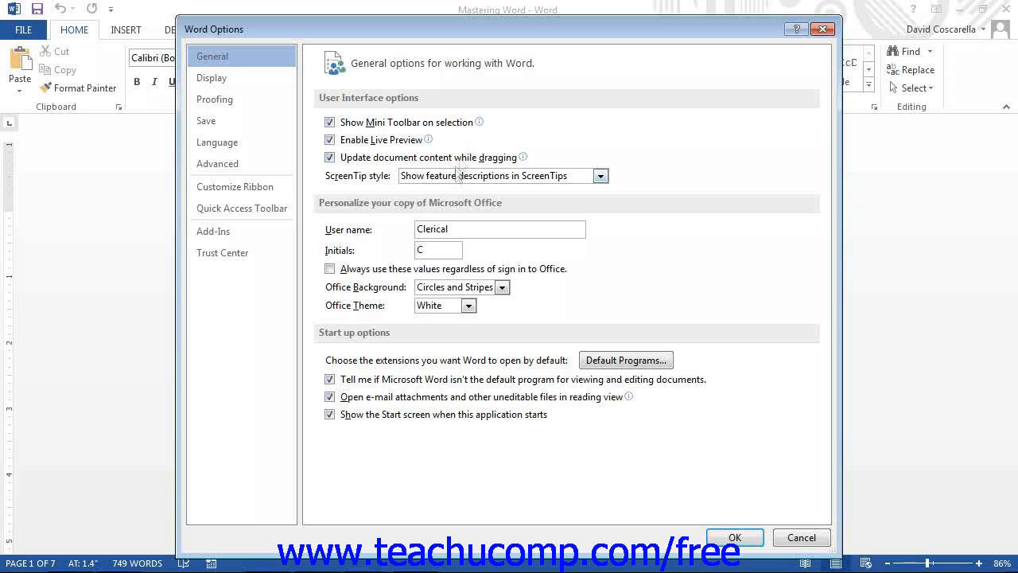
pyautogui.moveTo(479, 121)
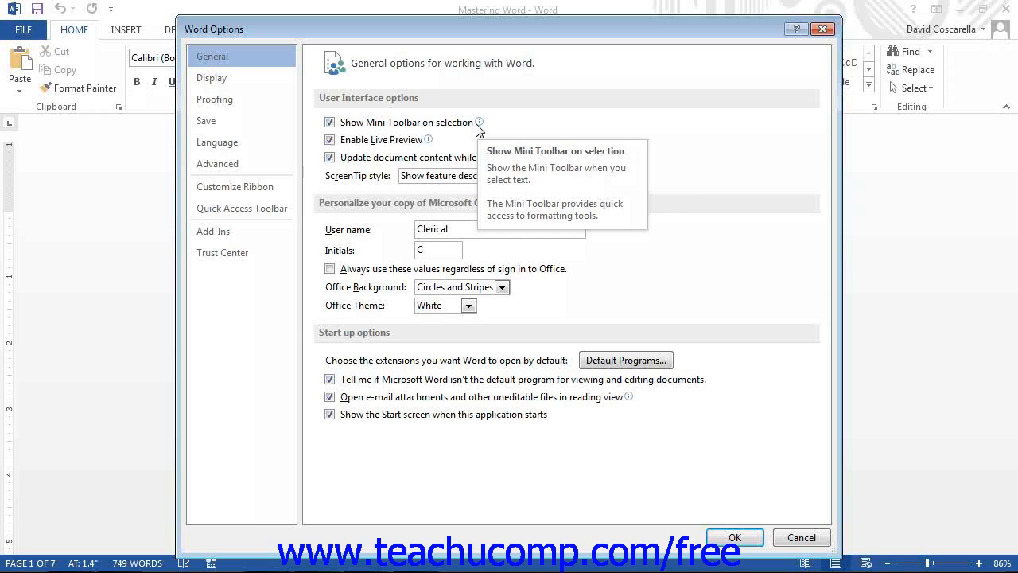
pyautogui.moveTo(435, 140)
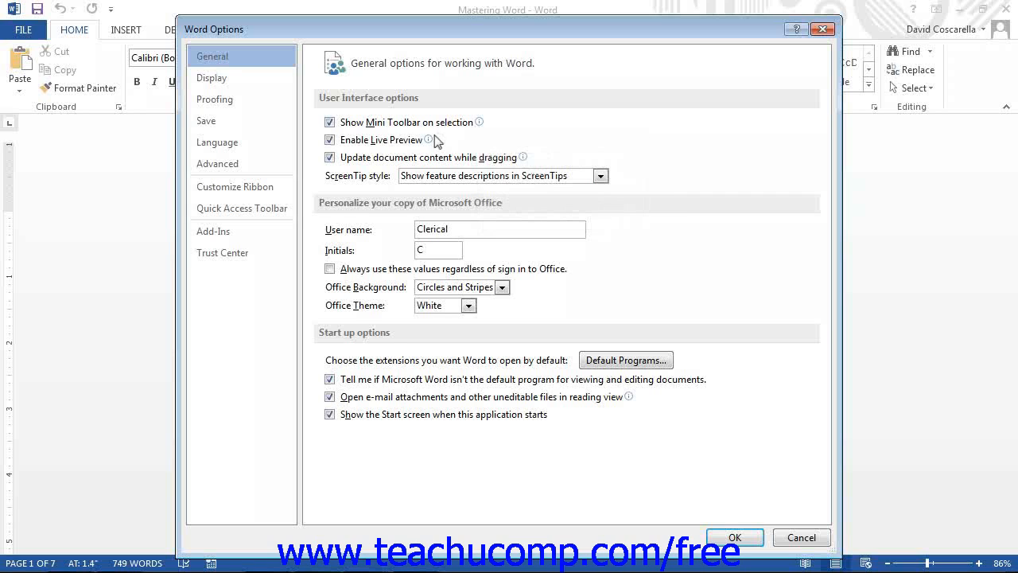
pyautogui.moveTo(428, 140)
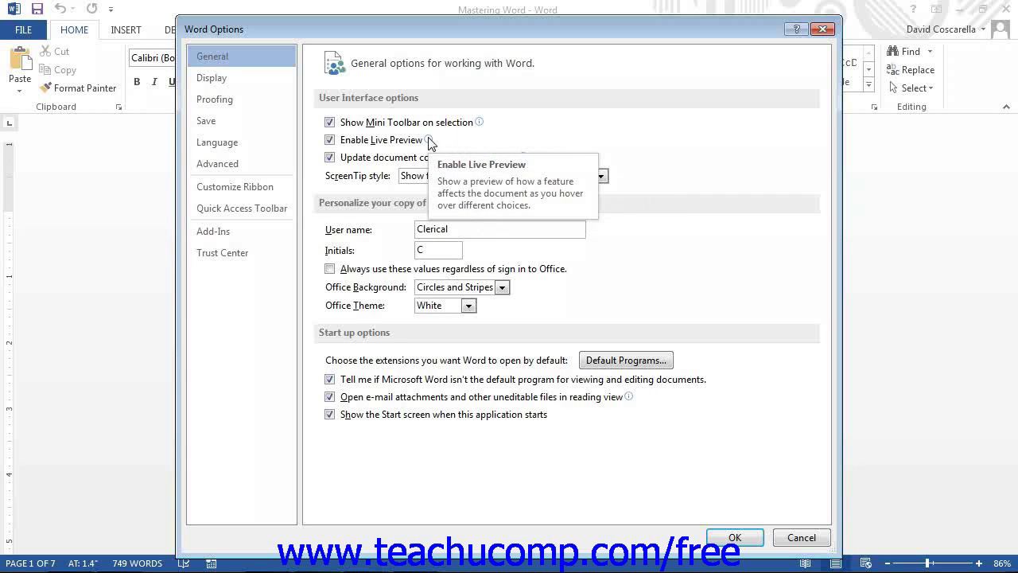
pyautogui.moveTo(283, 58)
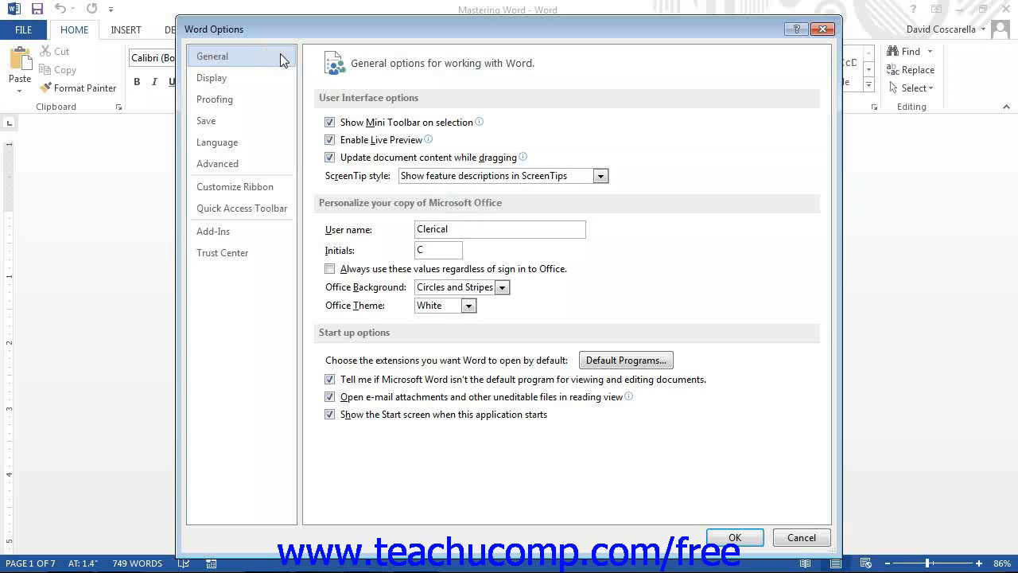
pyautogui.moveTo(288, 56)
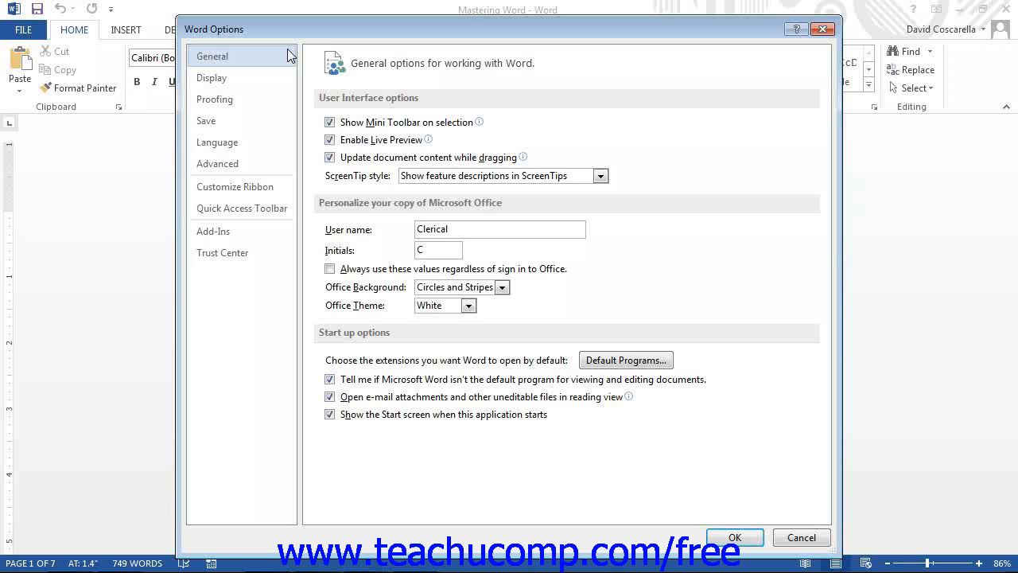
pyautogui.moveTo(391, 237)
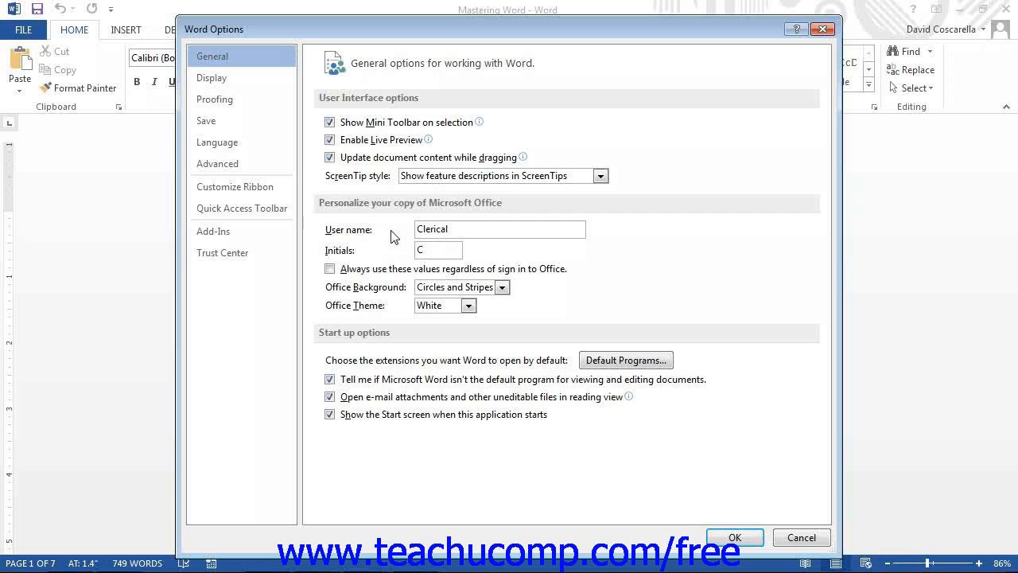
pyautogui.moveTo(242, 78)
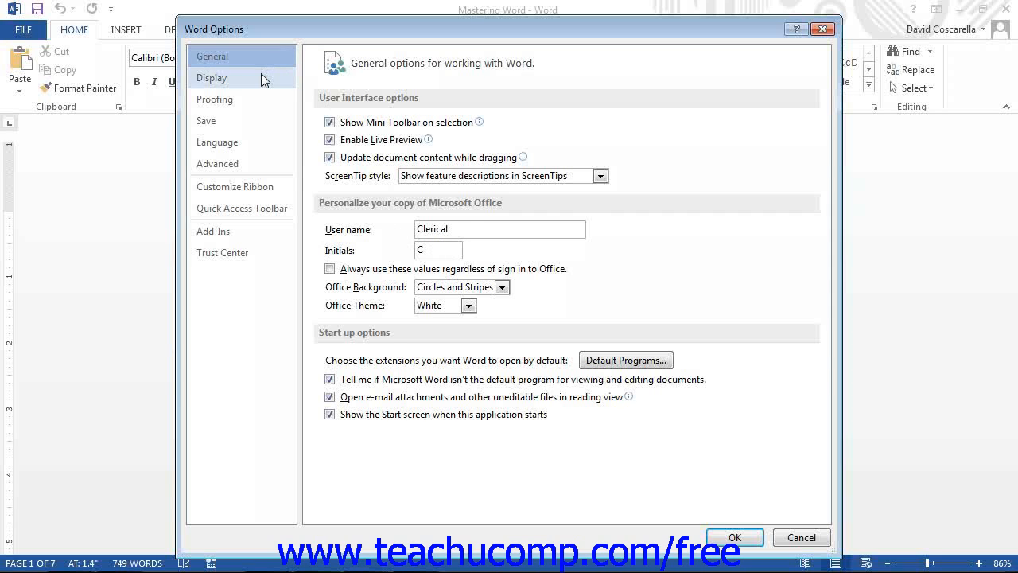
# Review the Display category, then move to the Proofing settings for corrections and spelling.
pyautogui.click(212, 78)
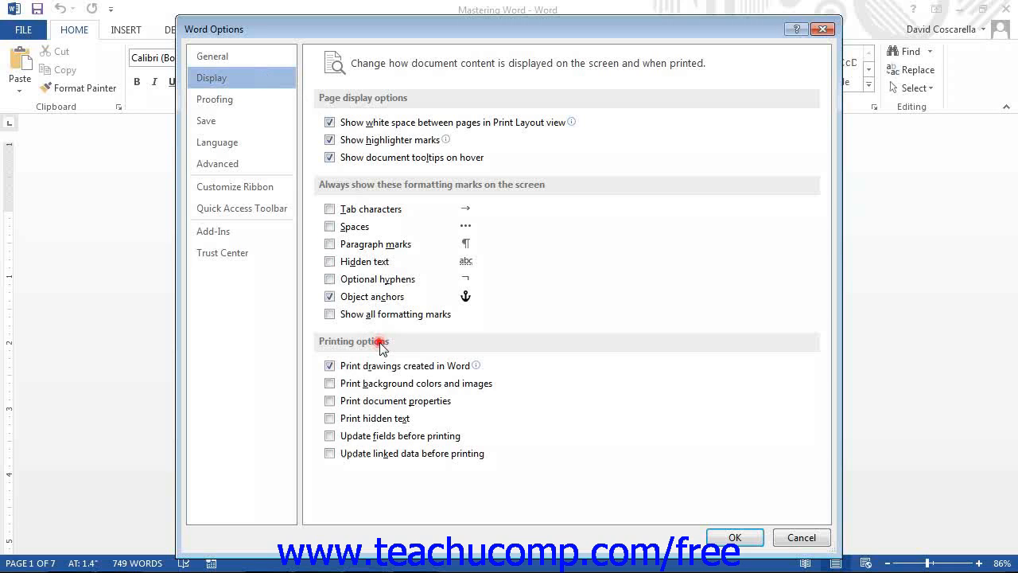
pyautogui.moveTo(263, 99)
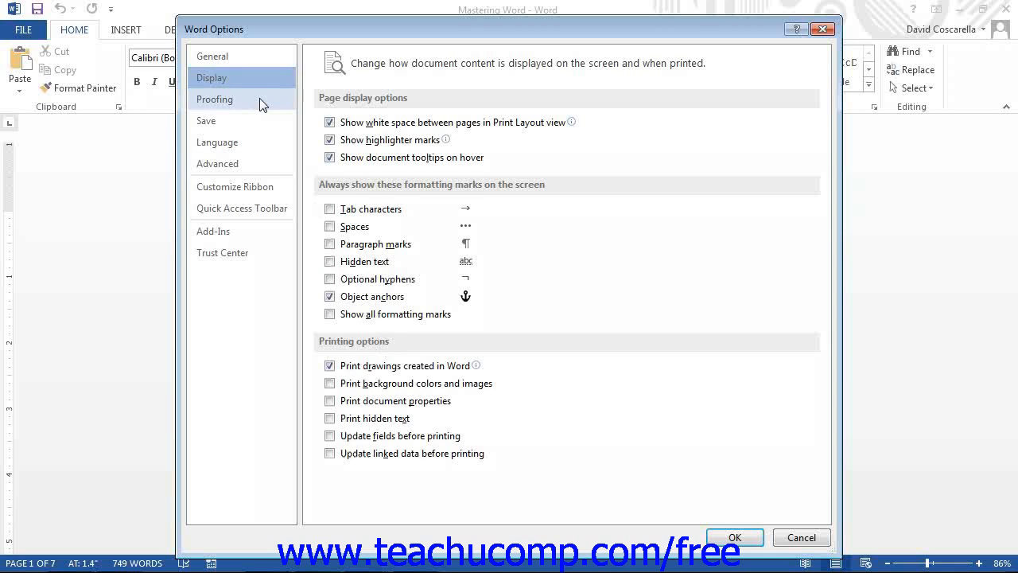
pyautogui.click(215, 98)
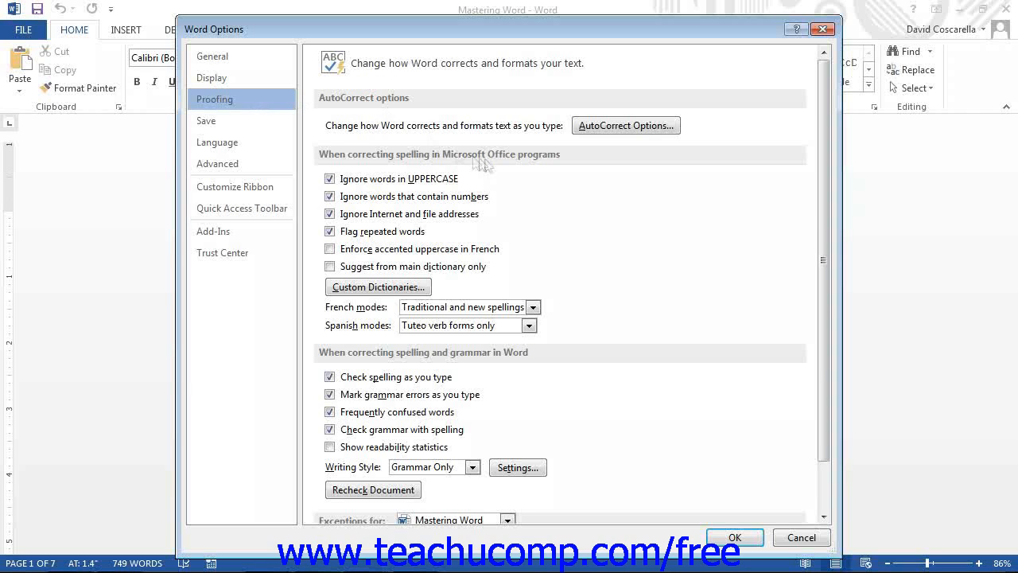
pyautogui.moveTo(485, 163)
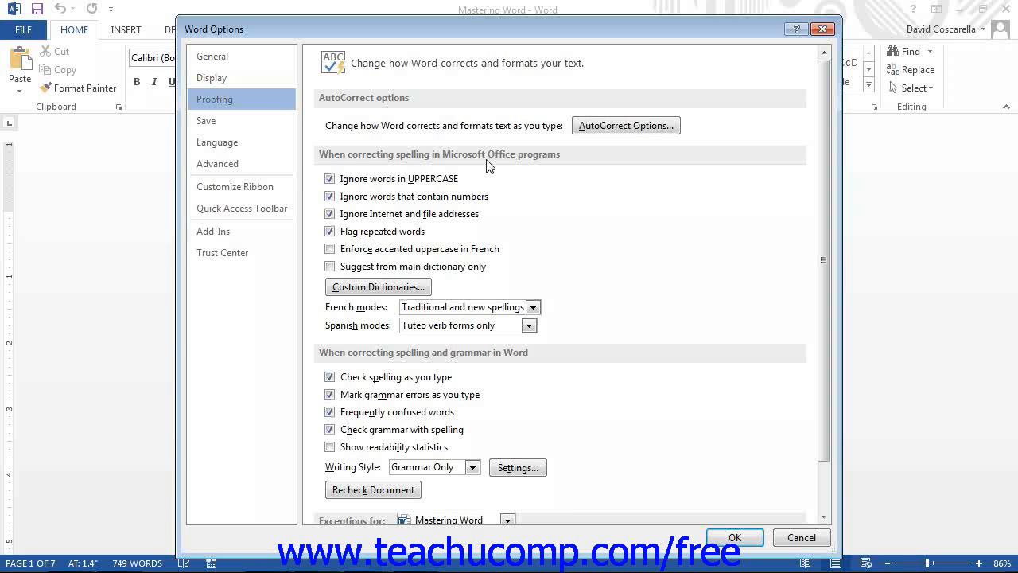
pyautogui.moveTo(239, 121)
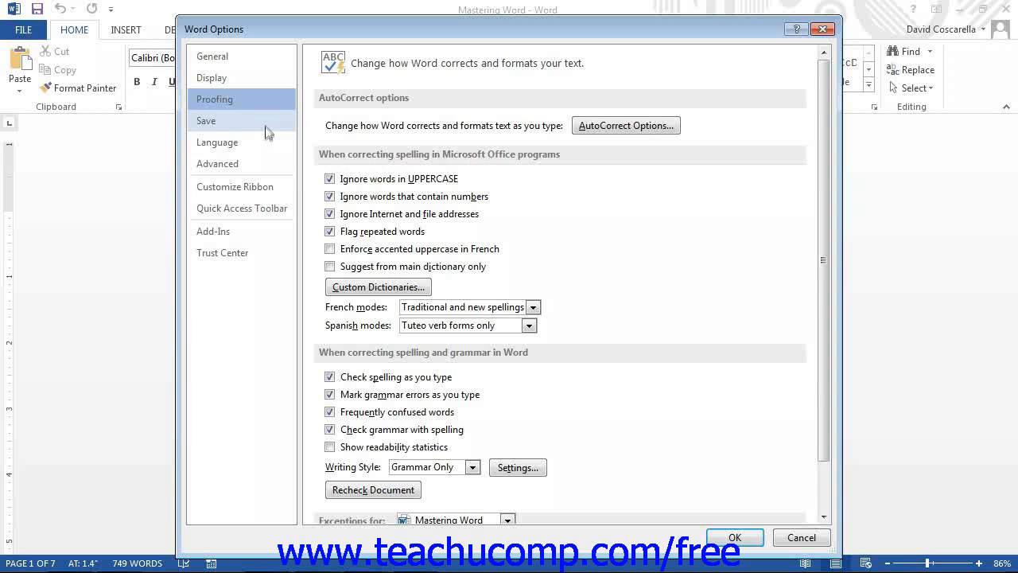
# View the Save category and expand the default save-format choices.
pyautogui.click(207, 120)
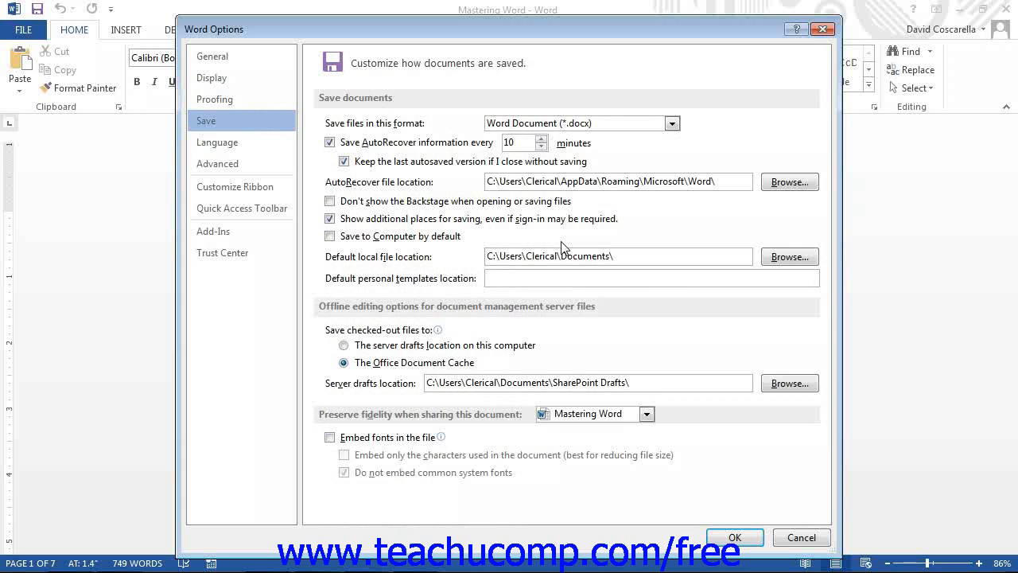
pyautogui.moveTo(421, 101)
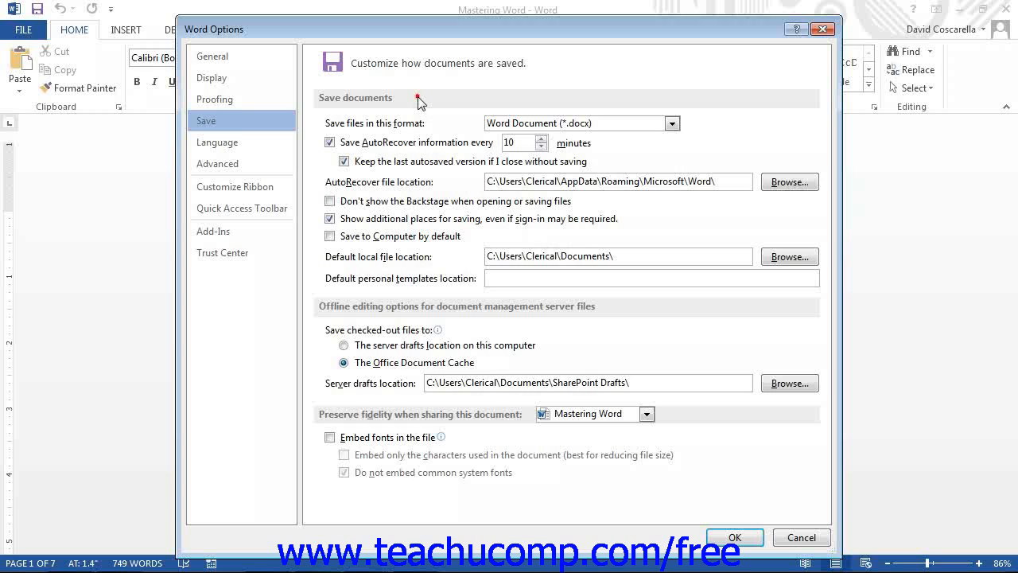
pyautogui.moveTo(421, 103)
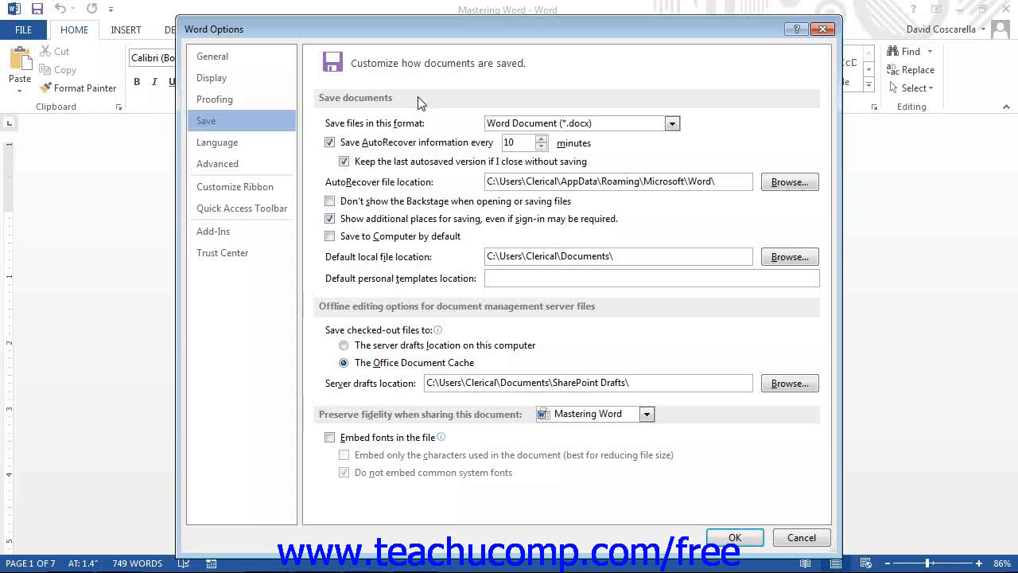
pyautogui.moveTo(422, 124)
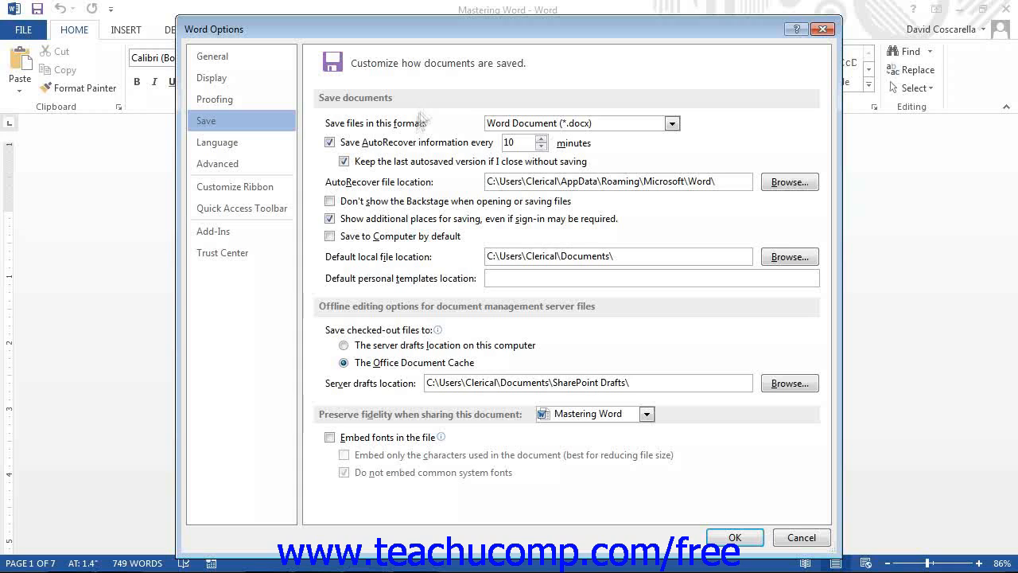
pyautogui.moveTo(680, 129)
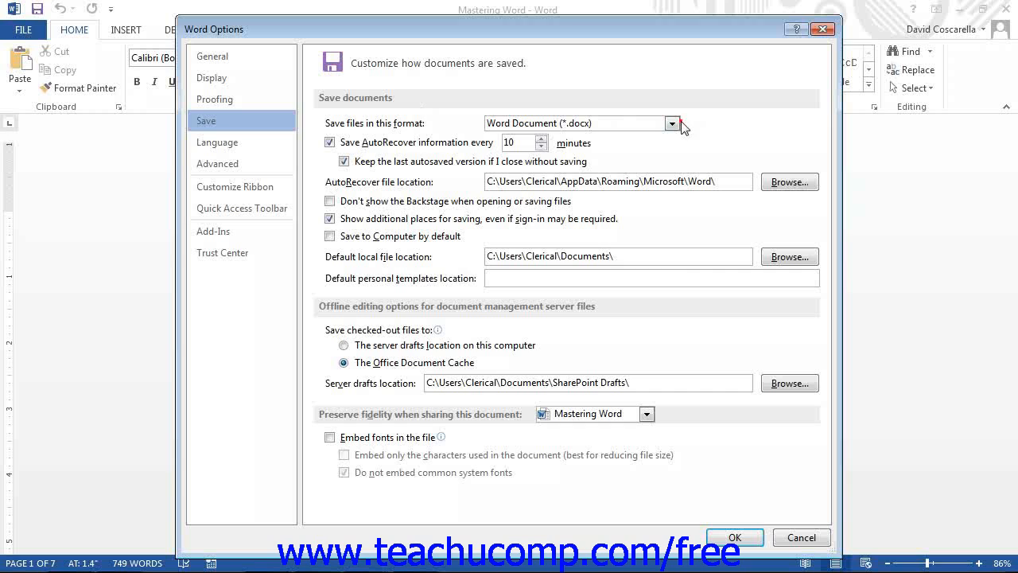
pyautogui.click(671, 124)
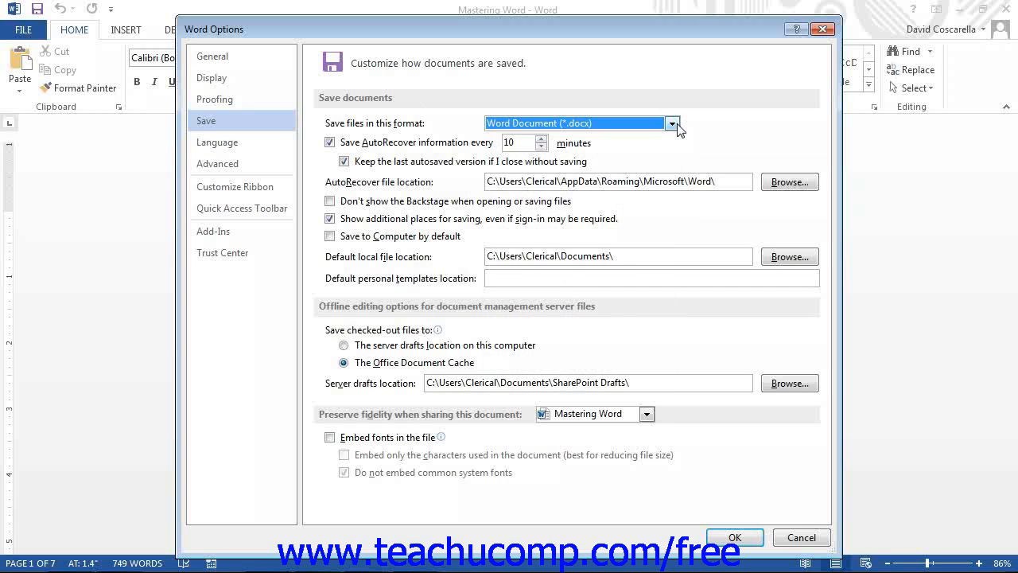
pyautogui.moveTo(426, 183)
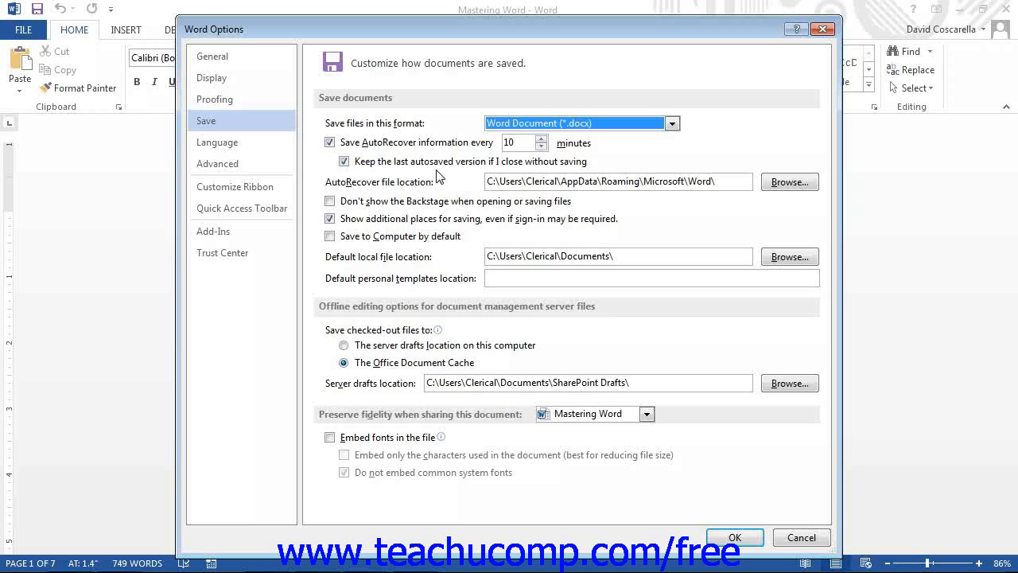
pyautogui.moveTo(464, 268)
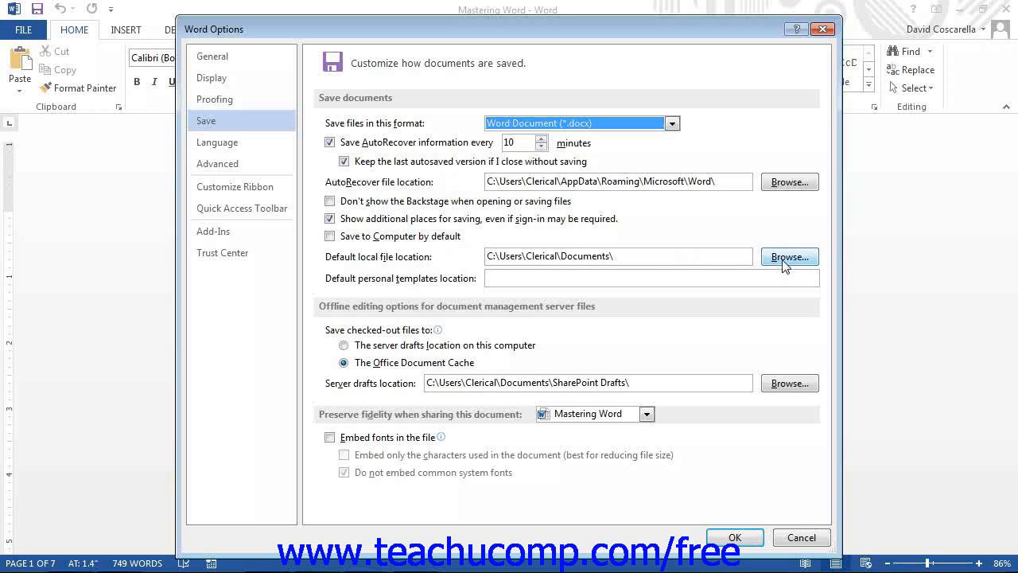
pyautogui.click(789, 256)
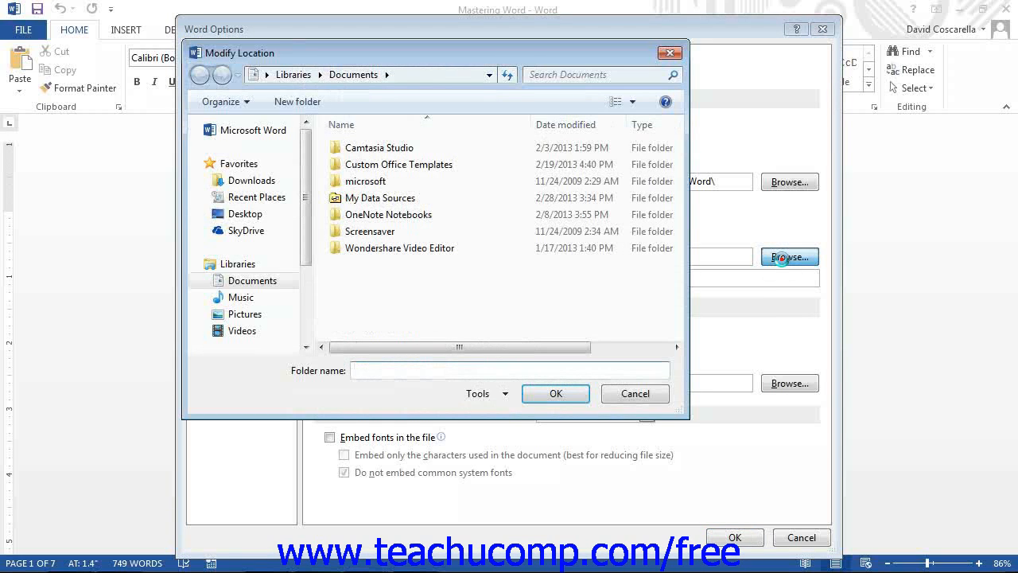
pyautogui.moveTo(787, 267)
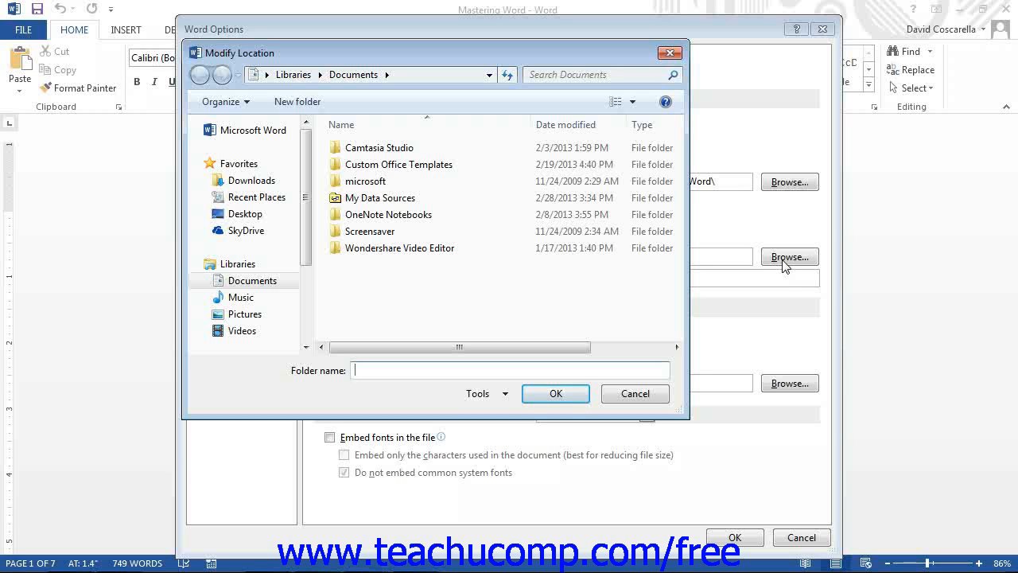
pyautogui.moveTo(519, 264)
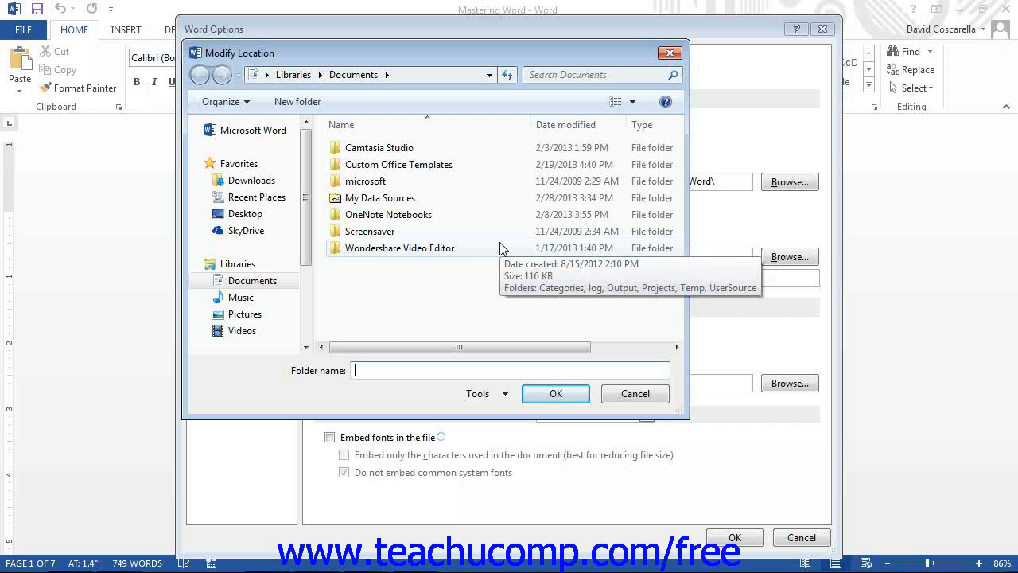
pyautogui.click(635, 393)
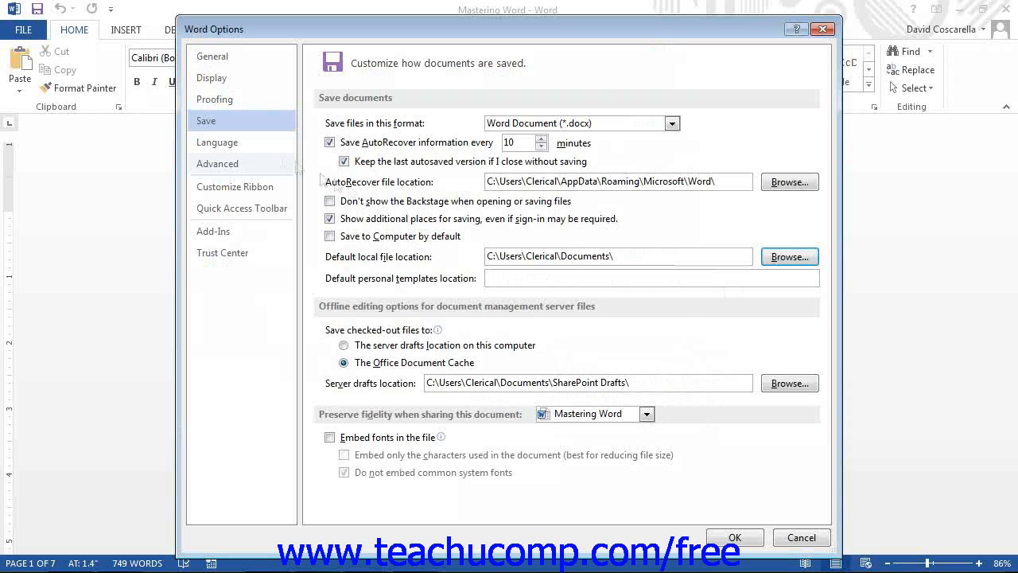
# Stop briefly on Language, then review the Advanced category's options from top to bottom.
pyautogui.click(217, 142)
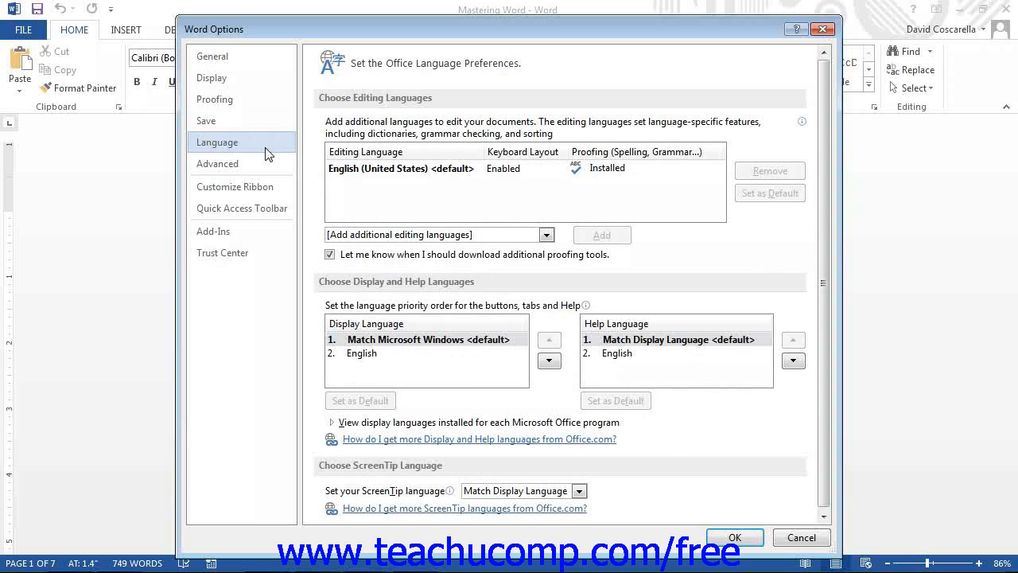
pyautogui.moveTo(267, 162)
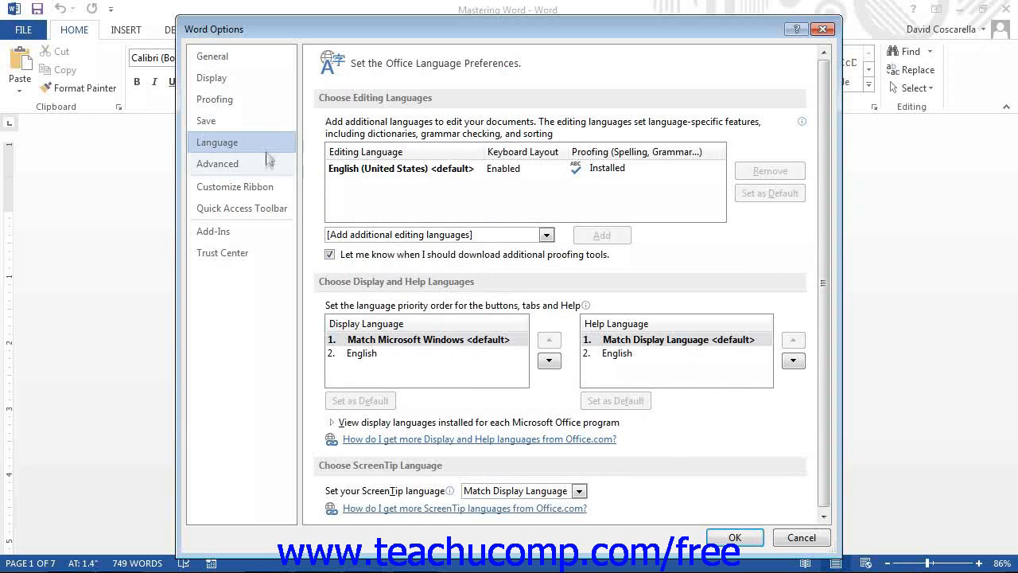
pyautogui.click(216, 162)
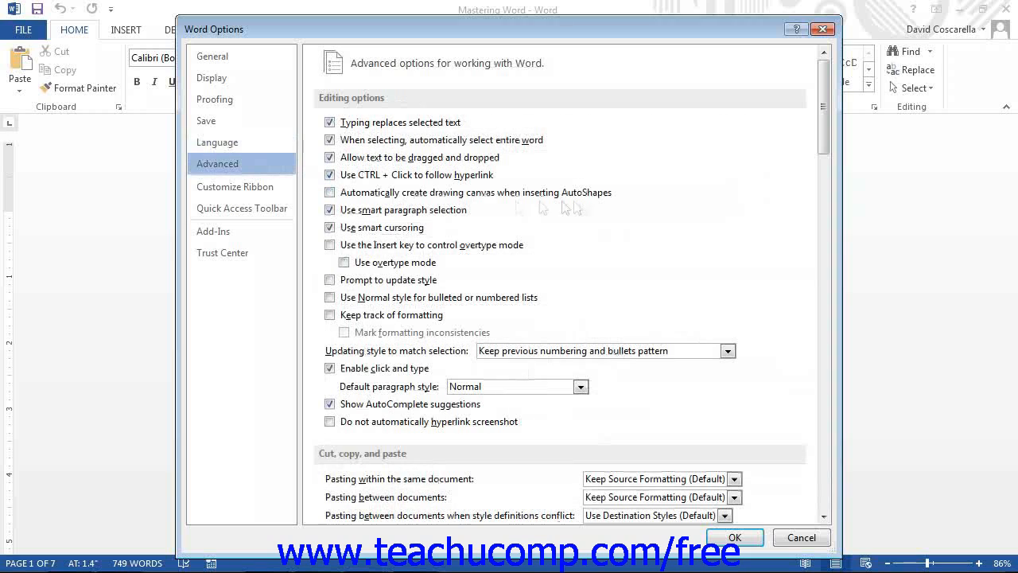
pyautogui.moveTo(617, 207)
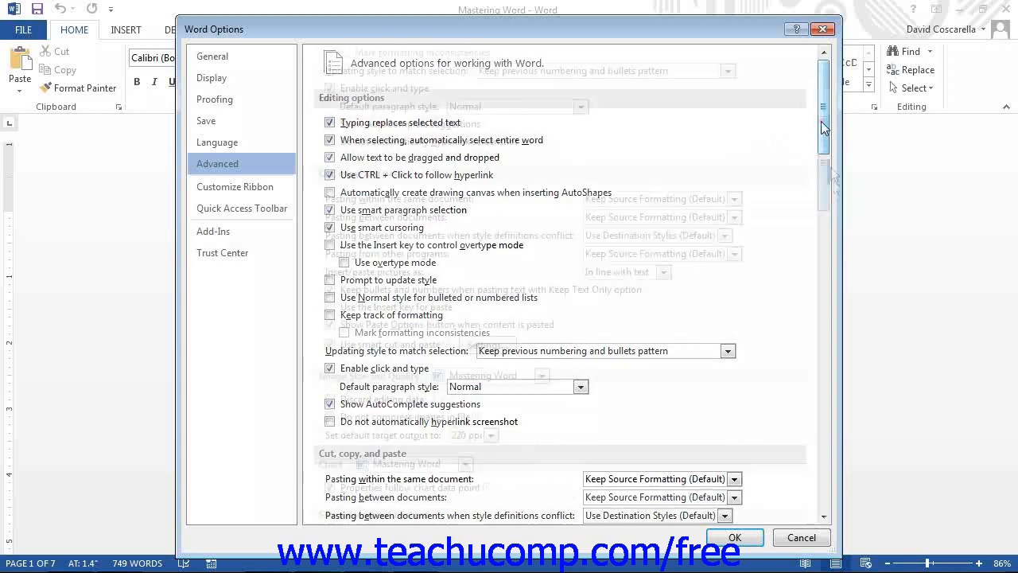
pyautogui.scroll(-3)
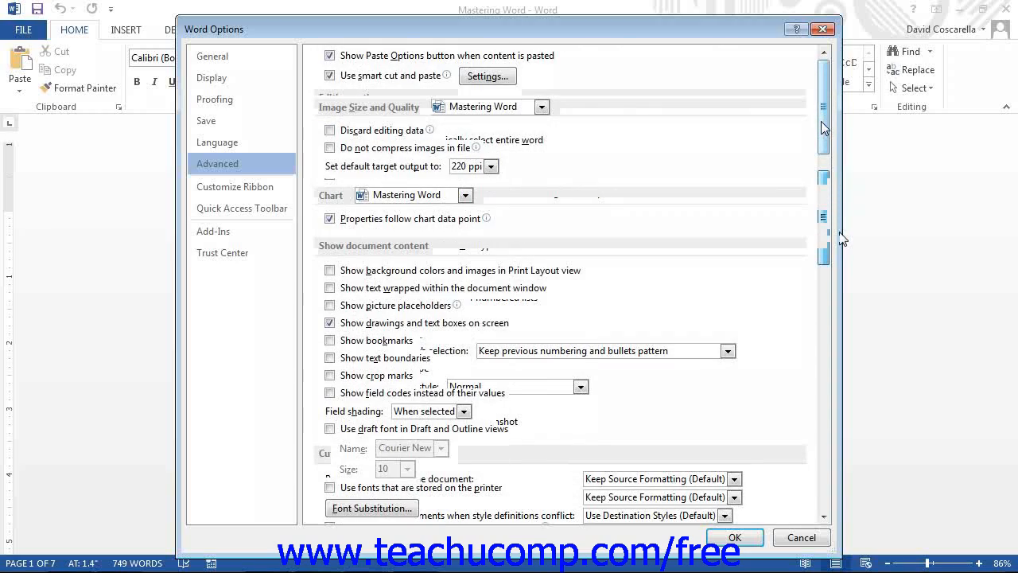
pyautogui.scroll(3)
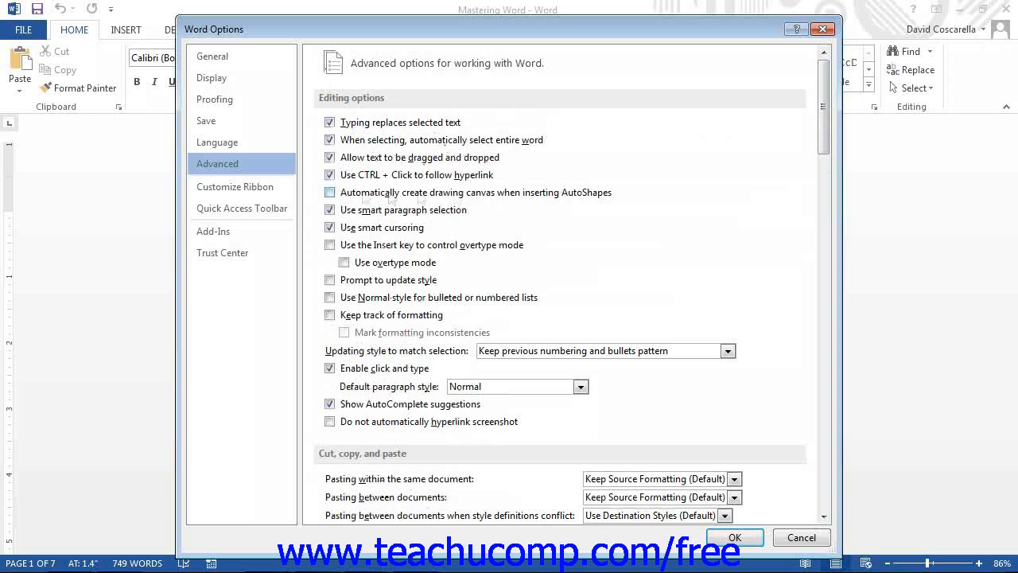
# Step through Customize Ribbon, Quick Access Toolbar and Add-Ins, ending on Trust Center.
pyautogui.click(234, 186)
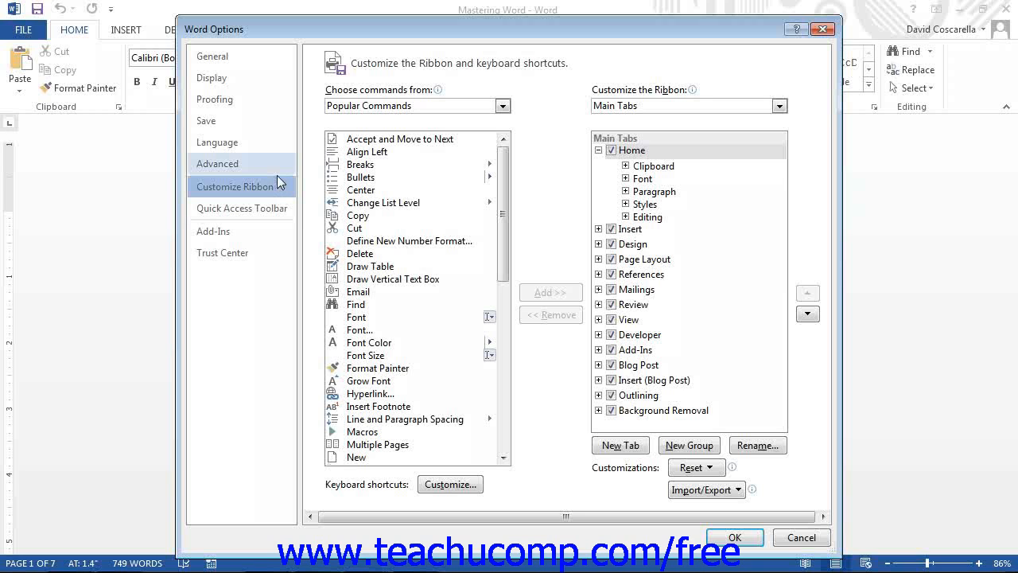
pyautogui.click(241, 207)
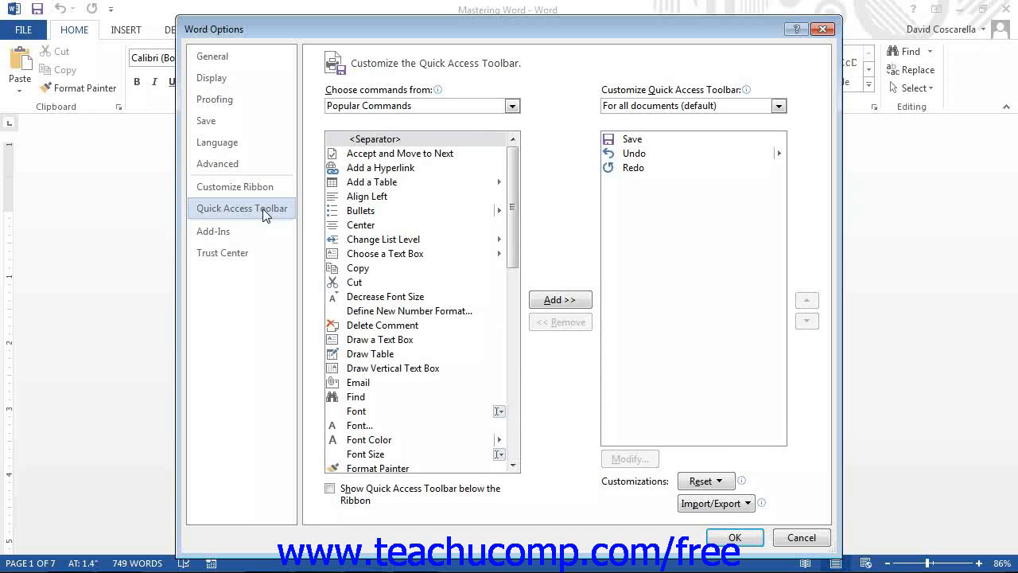
pyautogui.moveTo(222, 242)
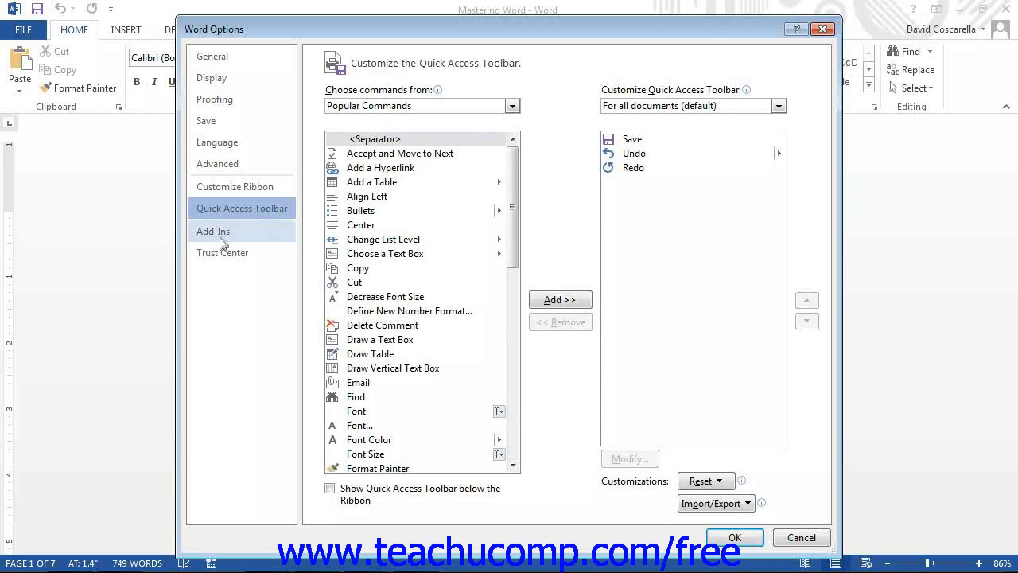
pyautogui.click(213, 231)
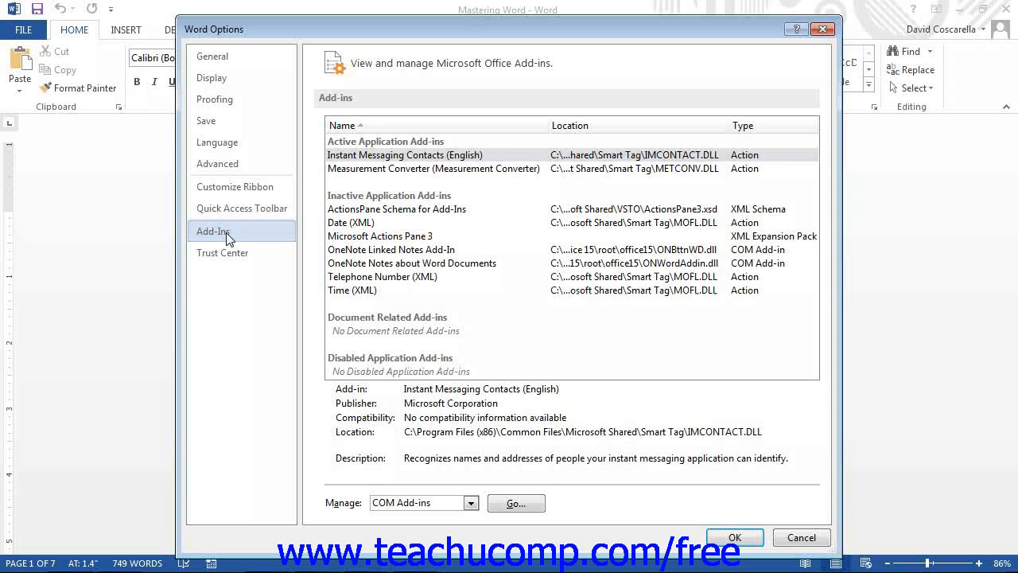
pyautogui.click(222, 252)
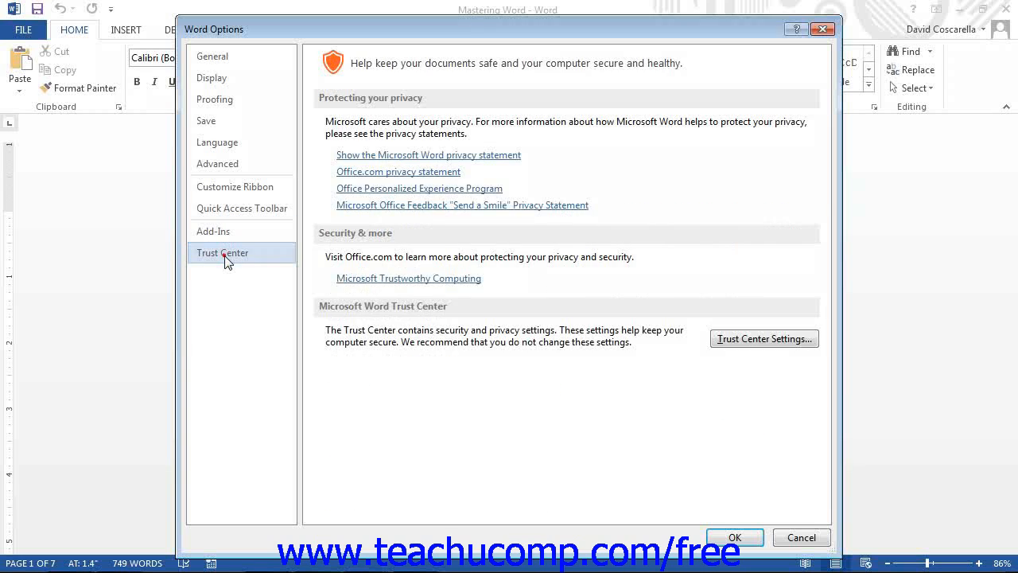